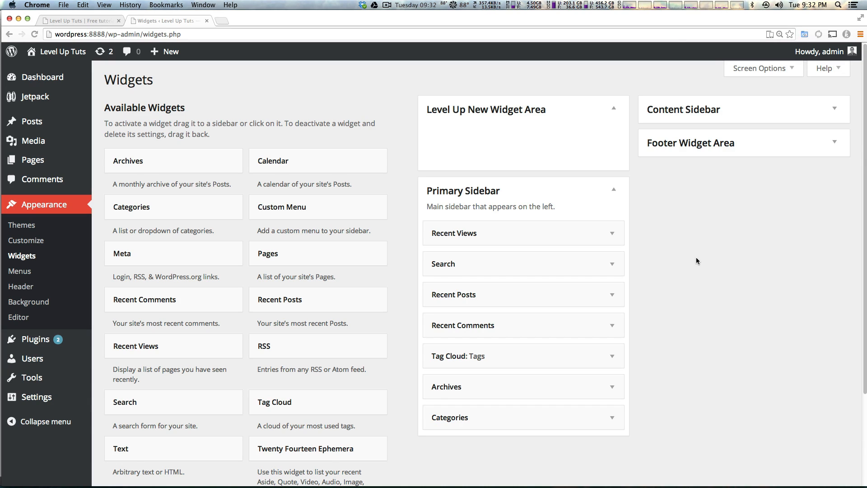
{"action": "mouse_move", "coordinate": [173, 160]}
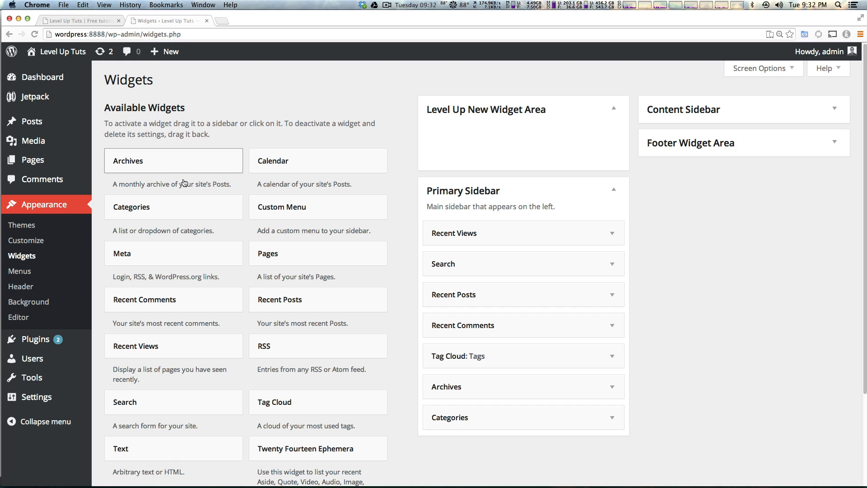
- Place the Calendar, Search and Tag Cloud widgets into Level Up New Widget Area
{"action": "left_click_drag", "start_coordinate": [273, 161], "coordinate": [523, 144]}
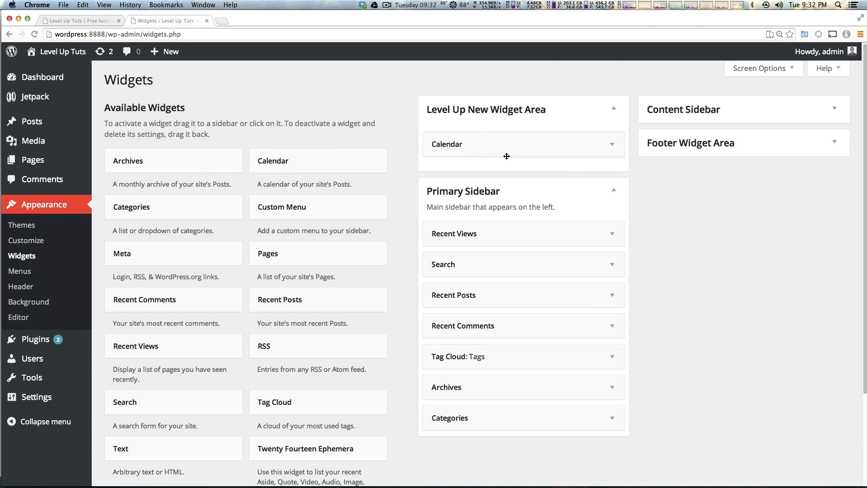
{"action": "left_click", "coordinate": [522, 144]}
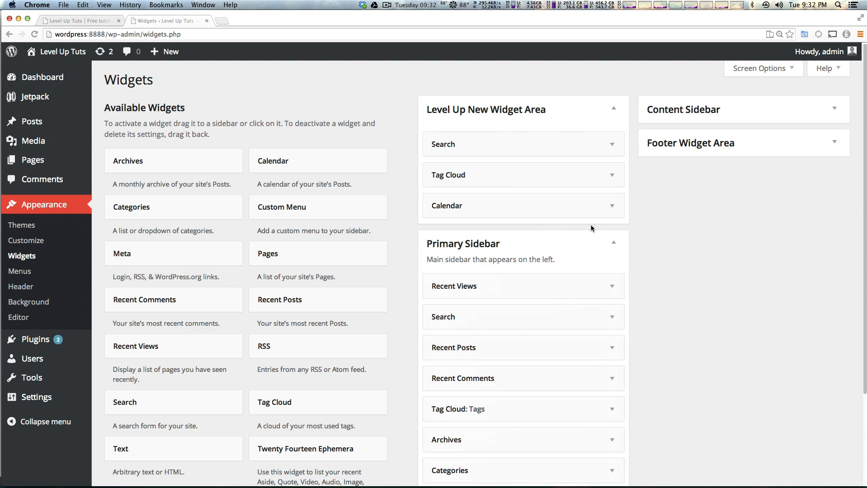
{"action": "mouse_move", "coordinate": [451, 72]}
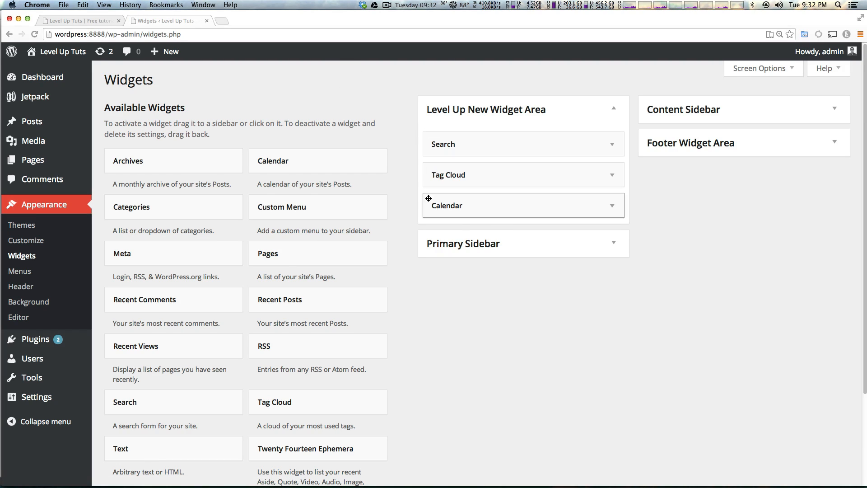
{"action": "left_click_drag", "start_coordinate": [439, 198], "coordinate": [440, 183]}
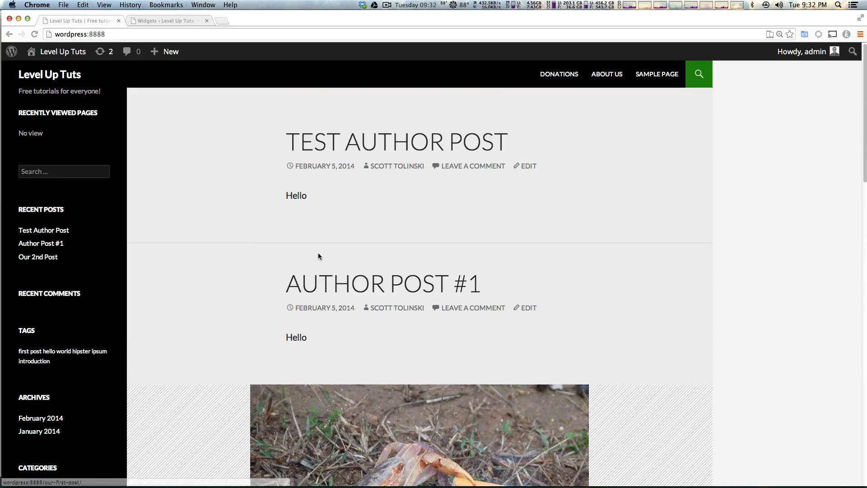
{"action": "mouse_move", "coordinate": [277, 216]}
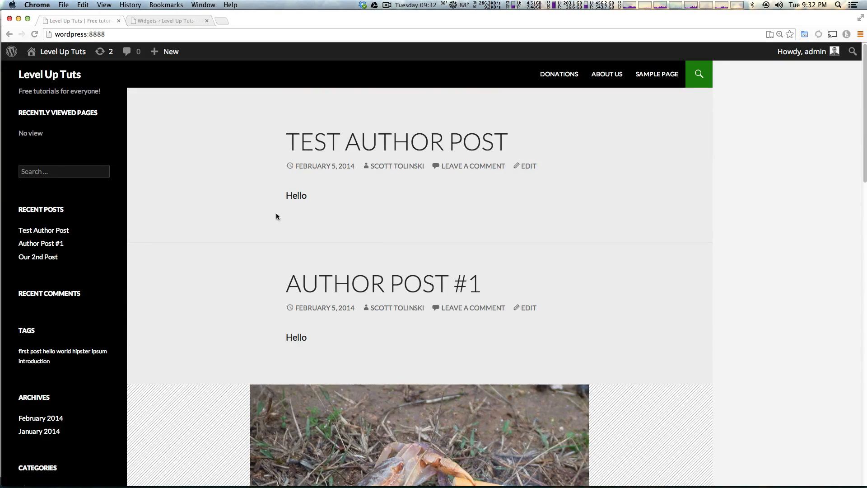
{"action": "mouse_move", "coordinate": [484, 217]}
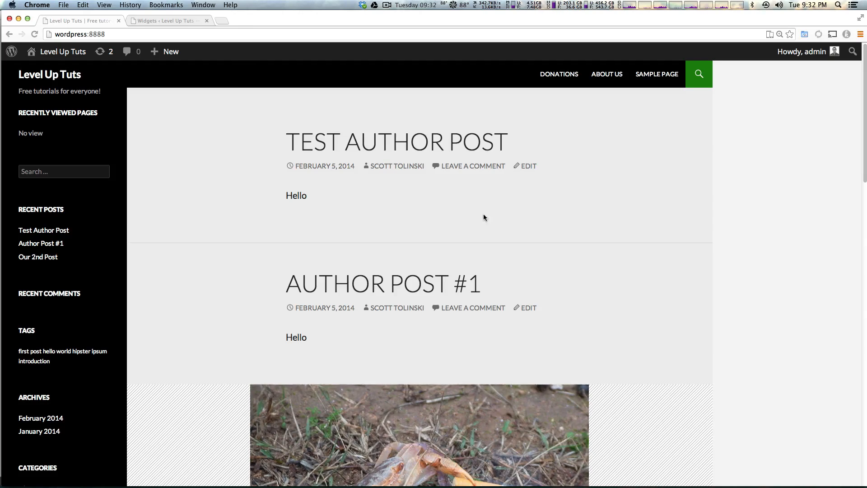
{"action": "mouse_move", "coordinate": [168, 132]}
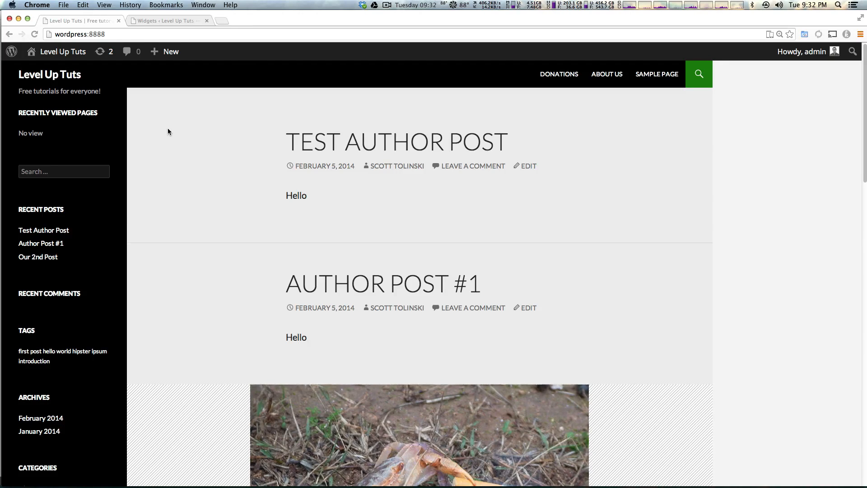
{"action": "scroll", "scroll_direction": "down", "scroll_amount": 3}
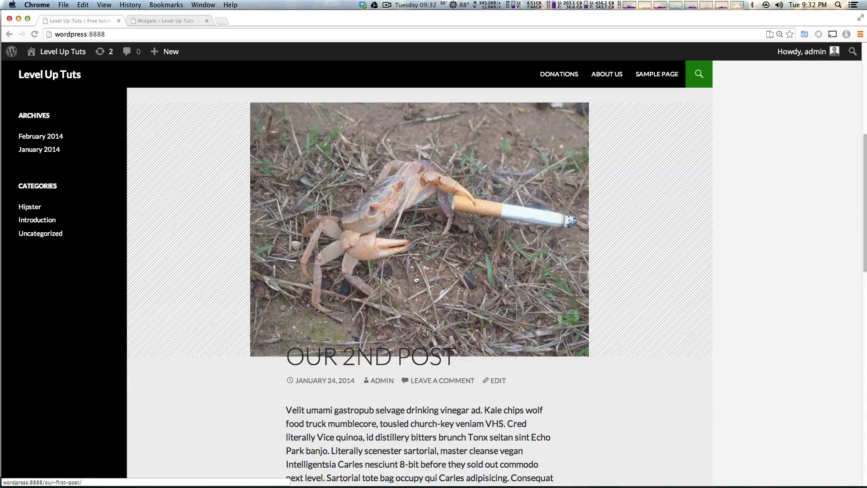
{"action": "scroll", "scroll_direction": "down", "scroll_amount": 3}
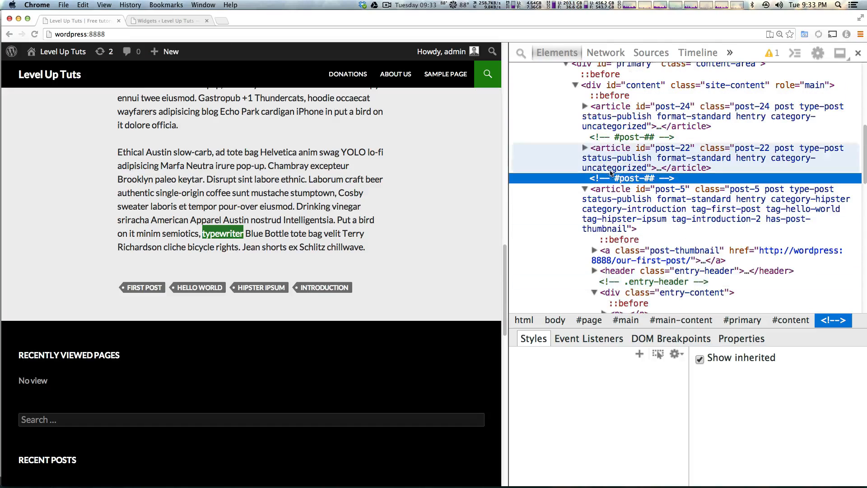
{"action": "mouse_move", "coordinate": [611, 188]}
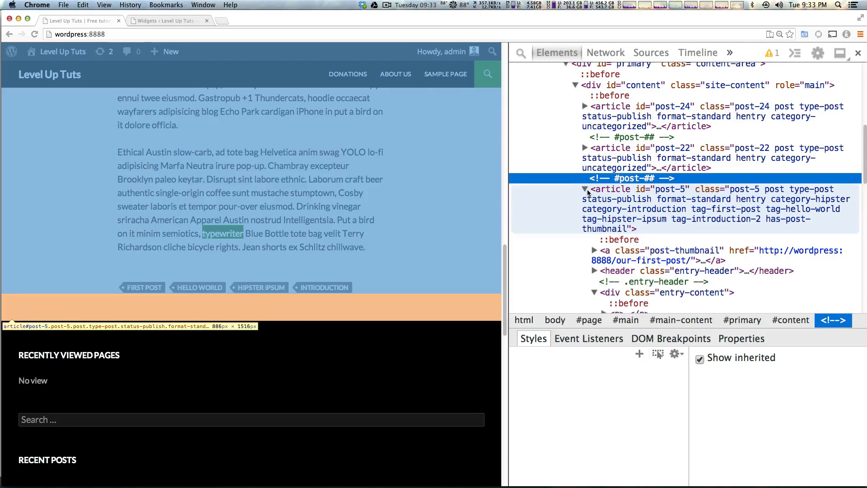
- Collapse the post-5 article node and select div#main-content in the Elements tree
{"action": "left_click", "coordinate": [585, 189]}
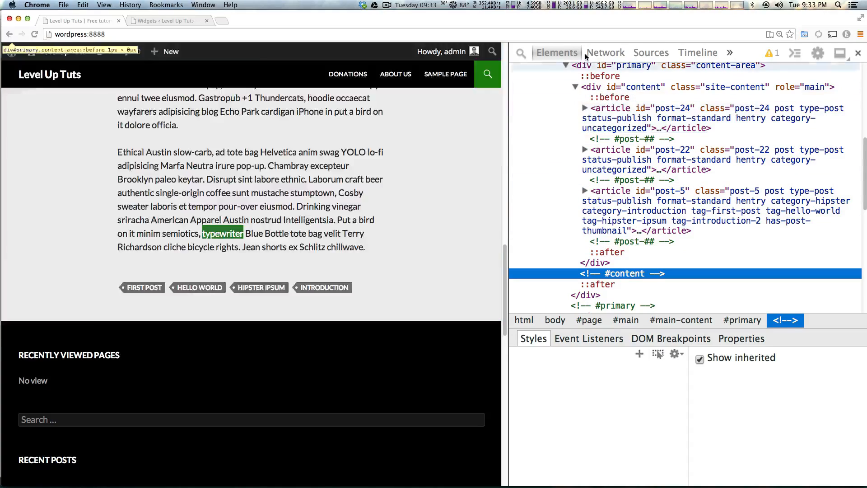
{"action": "left_click", "coordinate": [636, 86]}
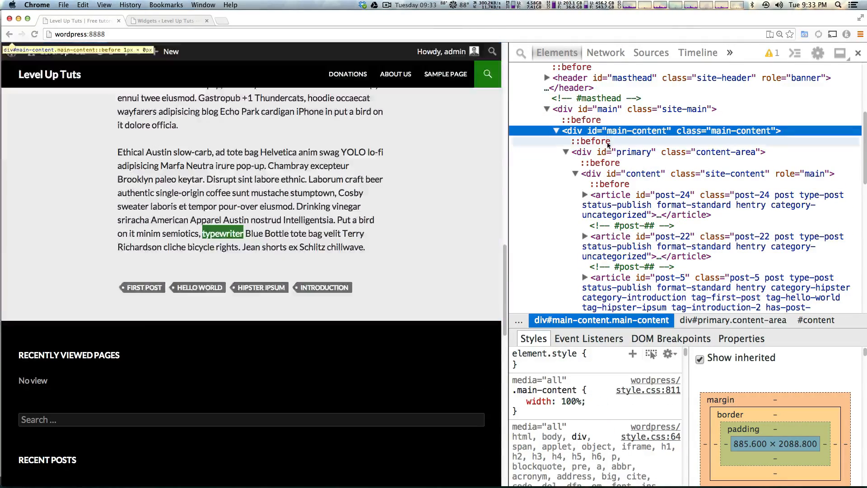
{"action": "mouse_move", "coordinate": [615, 137]}
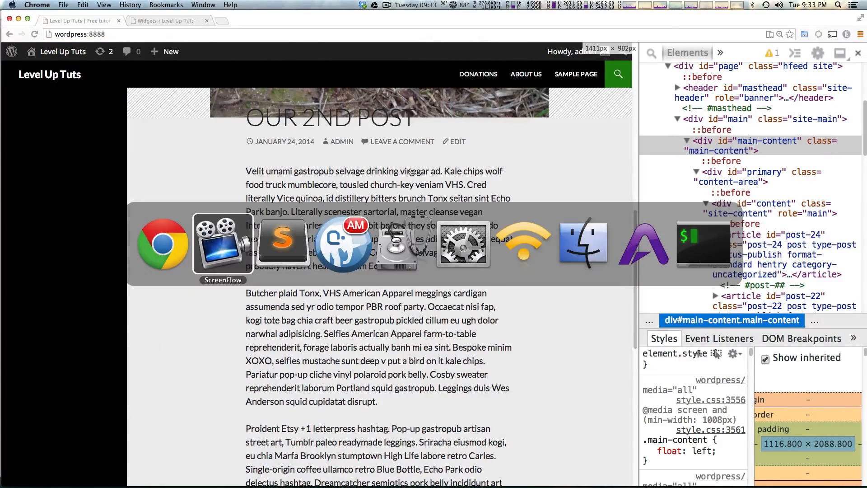
- Expand the wp-content and themes folders toward the twentyfourteen-child theme
{"action": "left_click", "coordinate": [283, 243]}
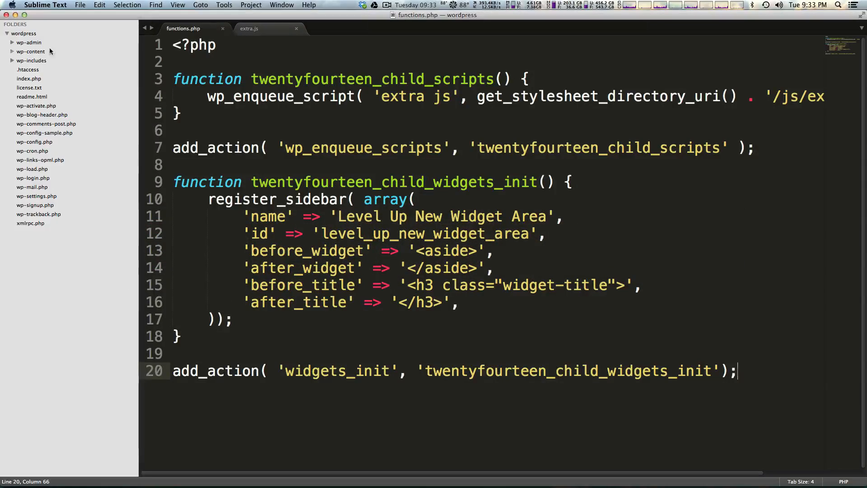
{"action": "left_click", "coordinate": [30, 51]}
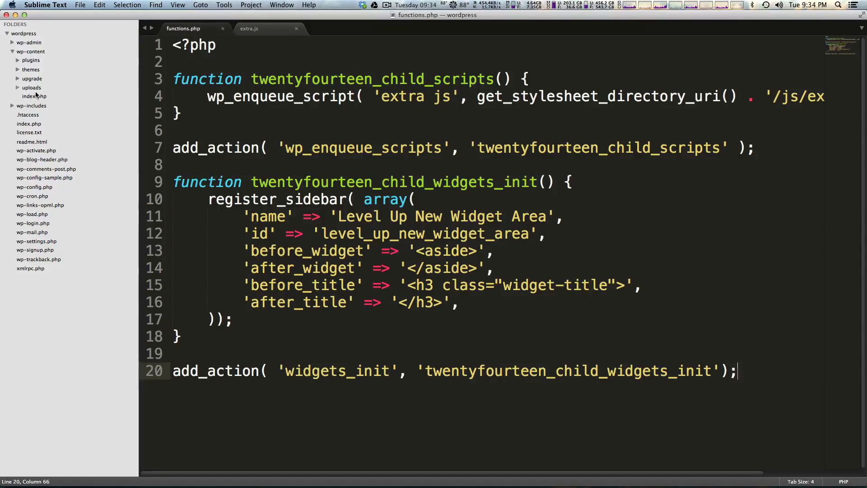
{"action": "left_click", "coordinate": [31, 69]}
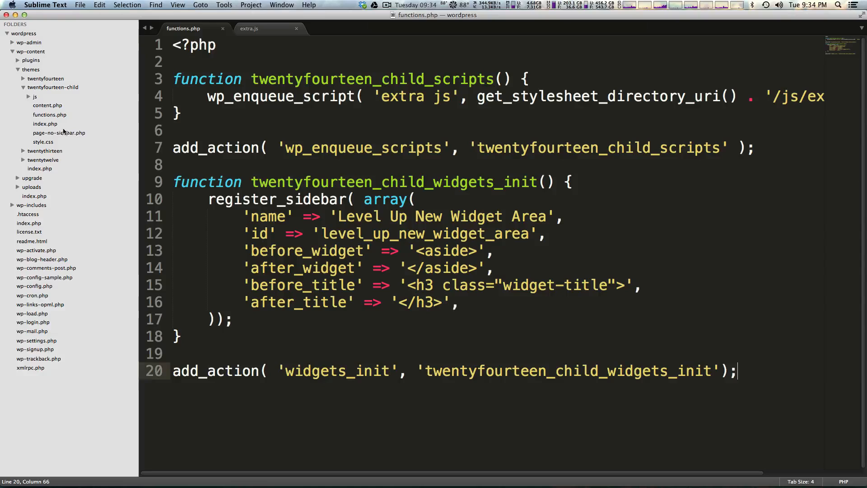
- Open twentyfourteen-child's index.php and scroll to the div#primary and div#content markup
{"action": "left_click", "coordinate": [45, 123]}
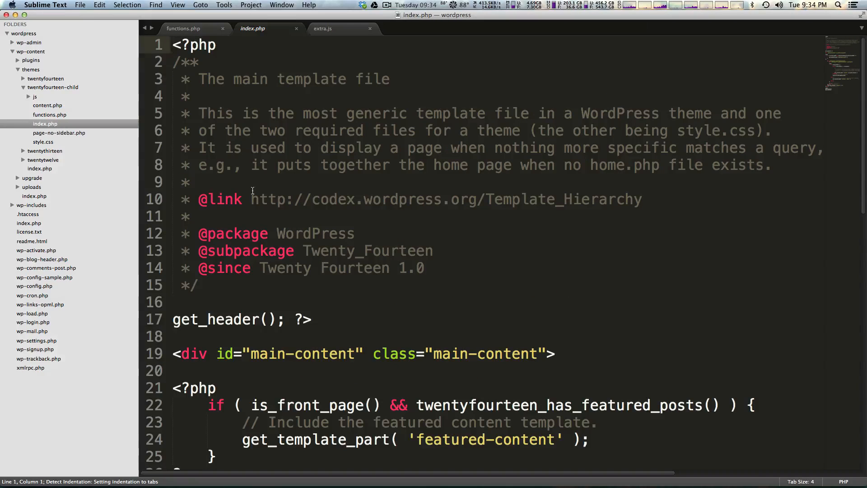
{"action": "left_click", "coordinate": [436, 439]}
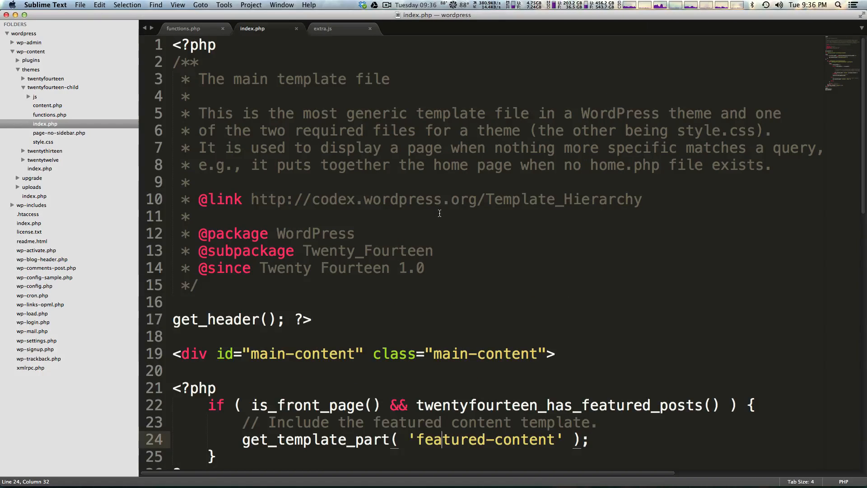
{"action": "scroll", "scroll_direction": "down", "scroll_amount": 3}
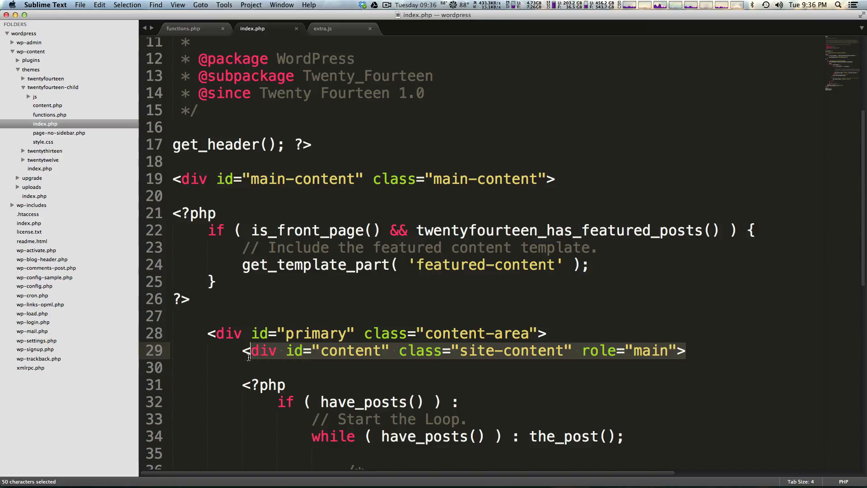
{"action": "left_click", "coordinate": [292, 350]}
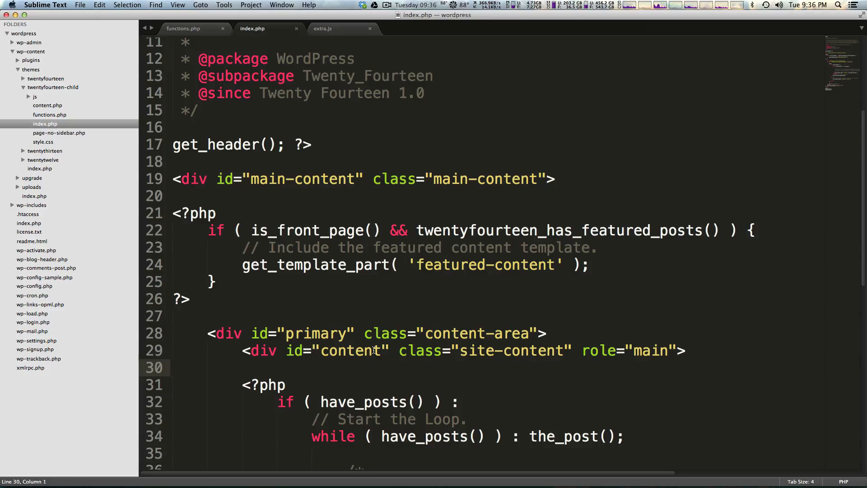
{"action": "scroll", "scroll_direction": "down", "scroll_amount": 3}
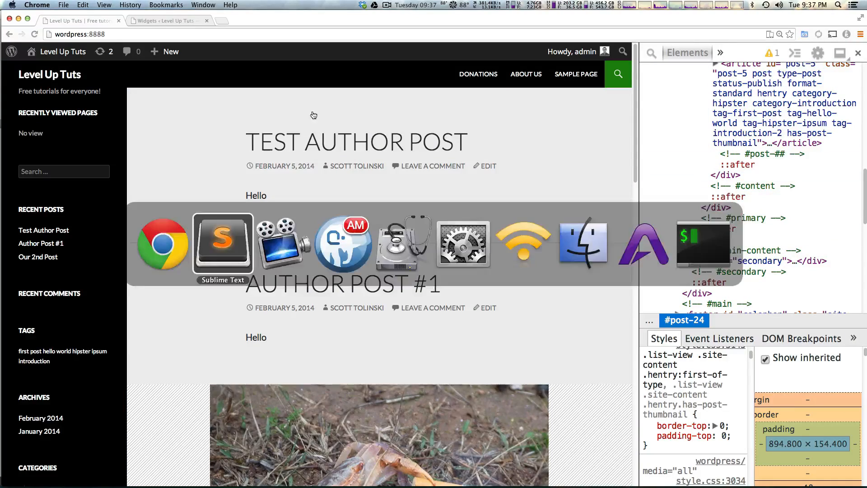
- Insert <h1>TEST</h1> before the closing #content div in index.php and save
{"action": "left_click", "coordinate": [223, 242]}
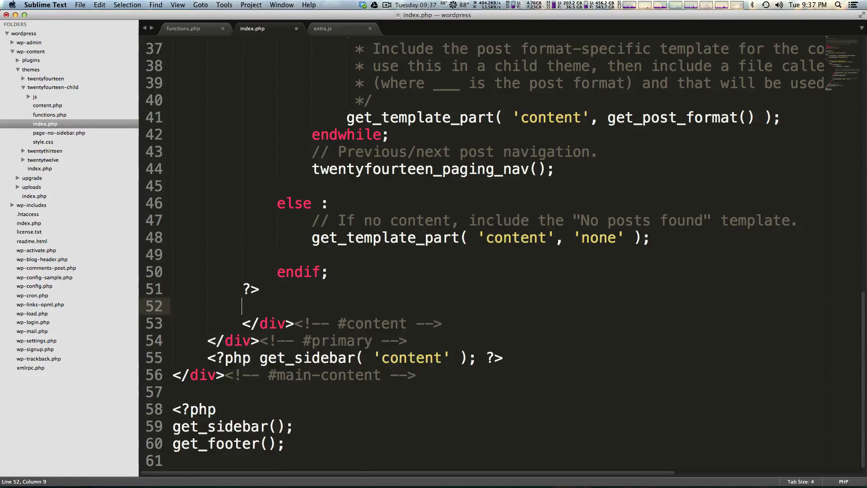
{"action": "type", "text": "TEST"}
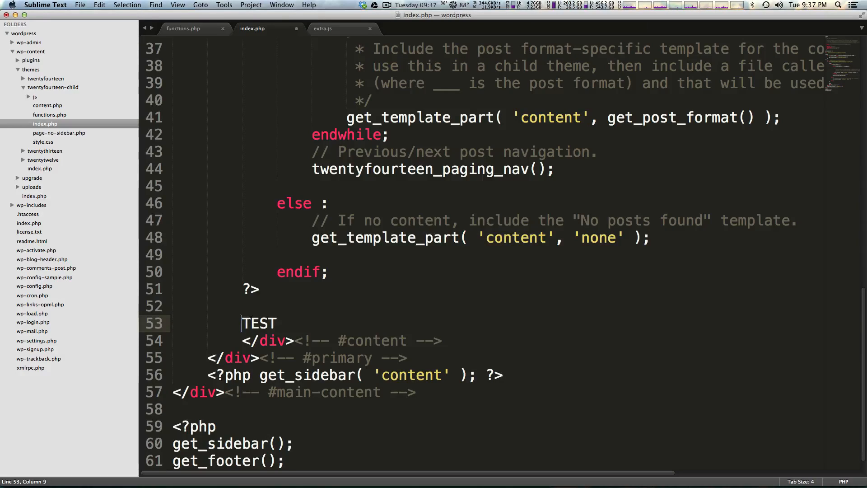
{"action": "type", "text": "<"}
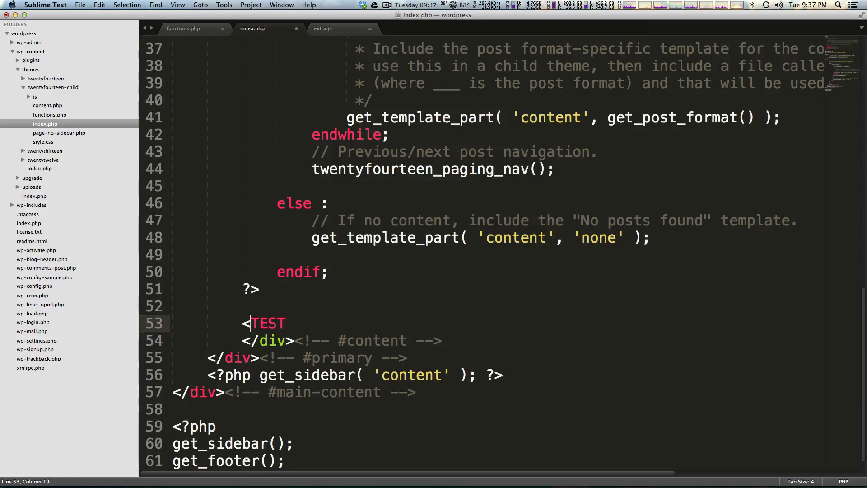
{"action": "type", "text": "h1>"}
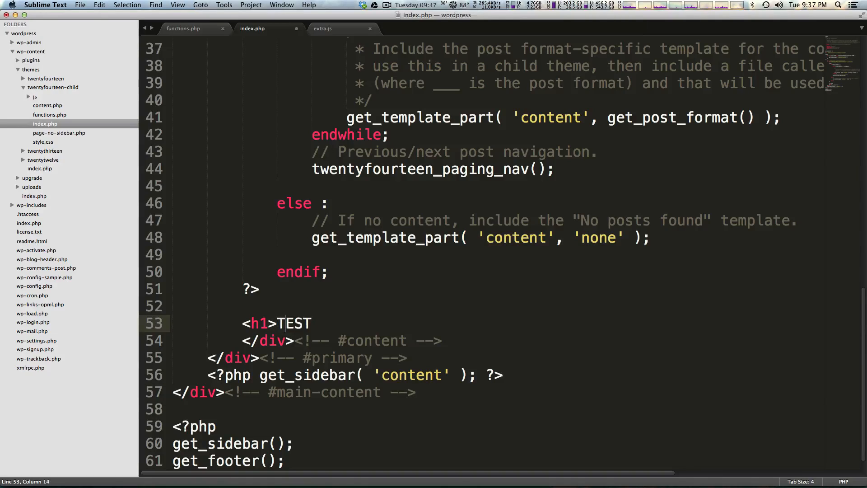
{"action": "type", "text": "</h1>"}
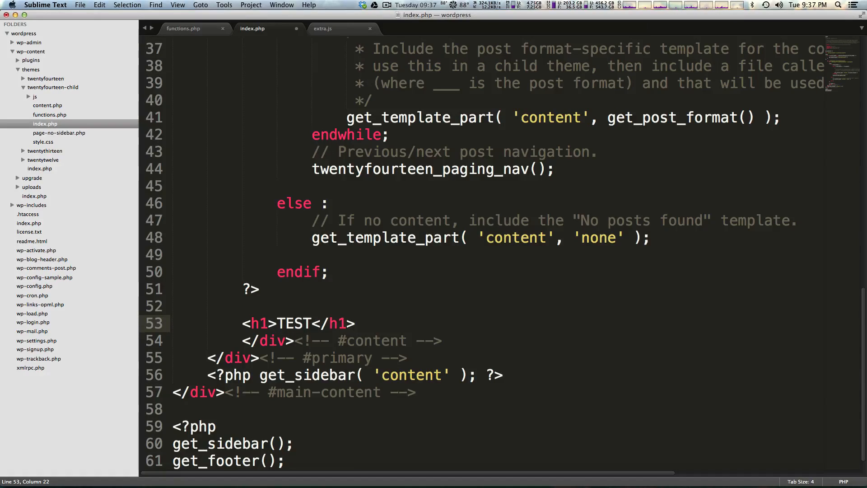
{"action": "key", "text": "cmd+s"}
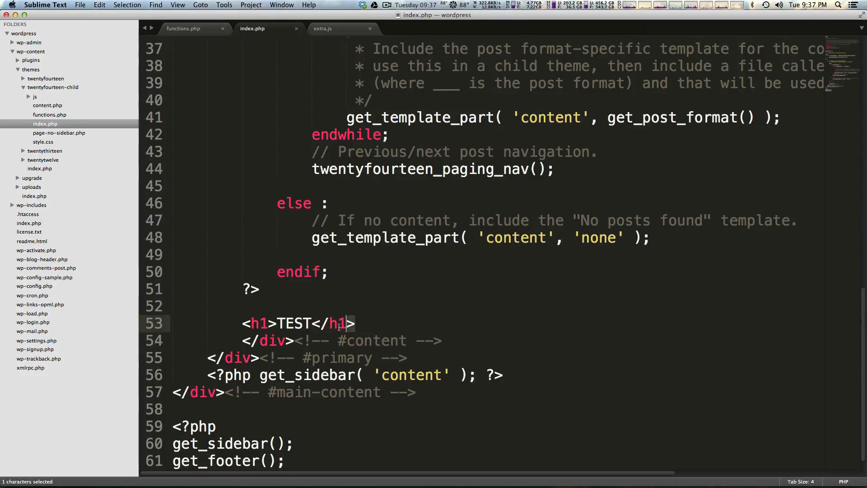
- Replace the TEST heading with an empty <?php ?> block
{"action": "key", "text": "Backspace"}
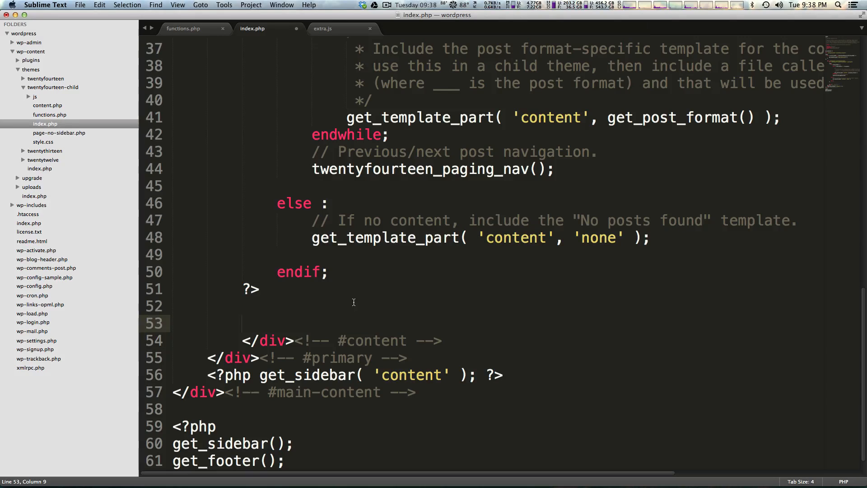
{"action": "type", "text": "<?"}
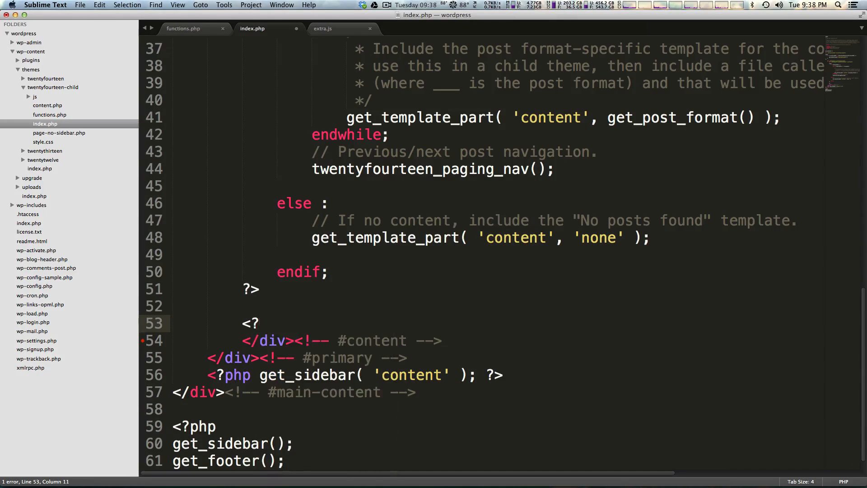
{"action": "type", "text": "php"}
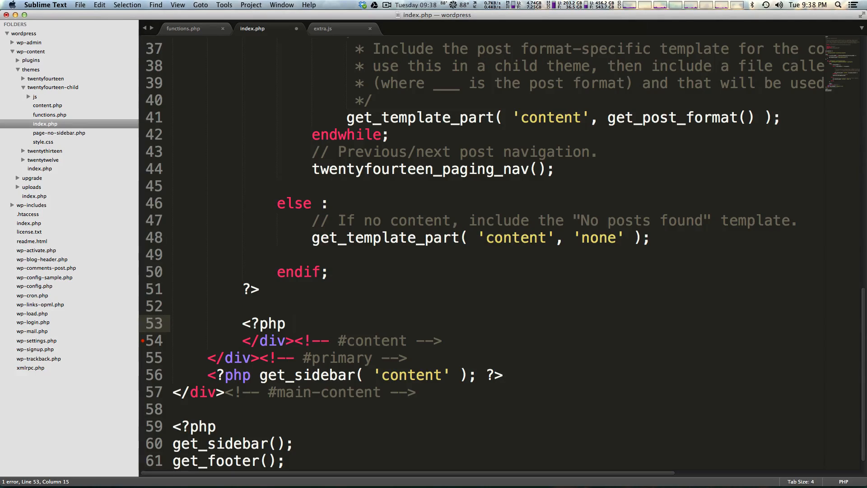
{"action": "type", "text": "?>"}
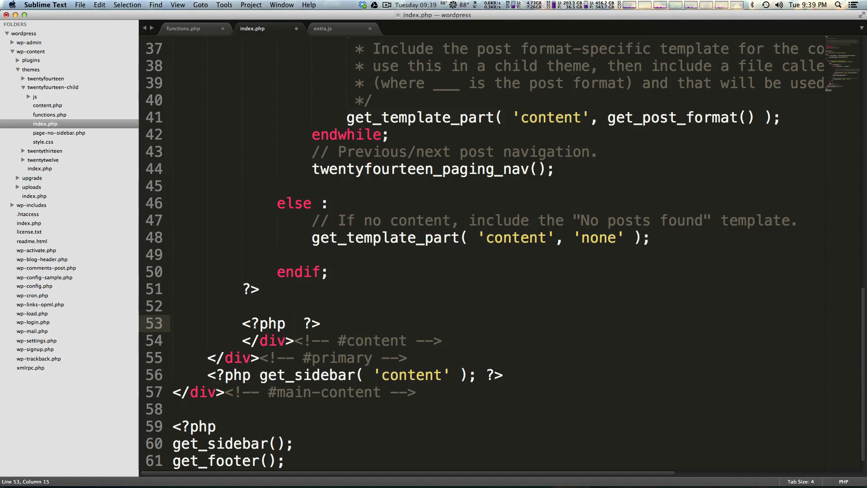
- Write if( dynamic_sidebar('') ) inside the PHP block, autocompleting dynamic_sidebar
{"action": "type", "text": "if("}
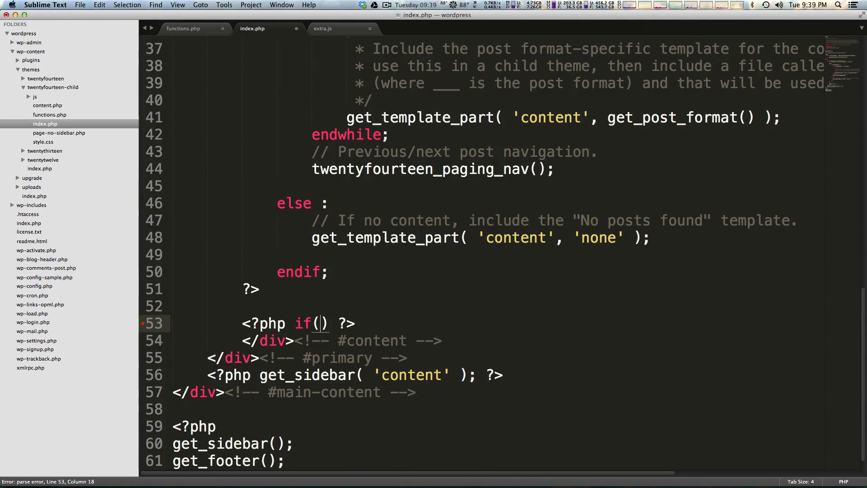
{"action": "type", "text": "\" \""}
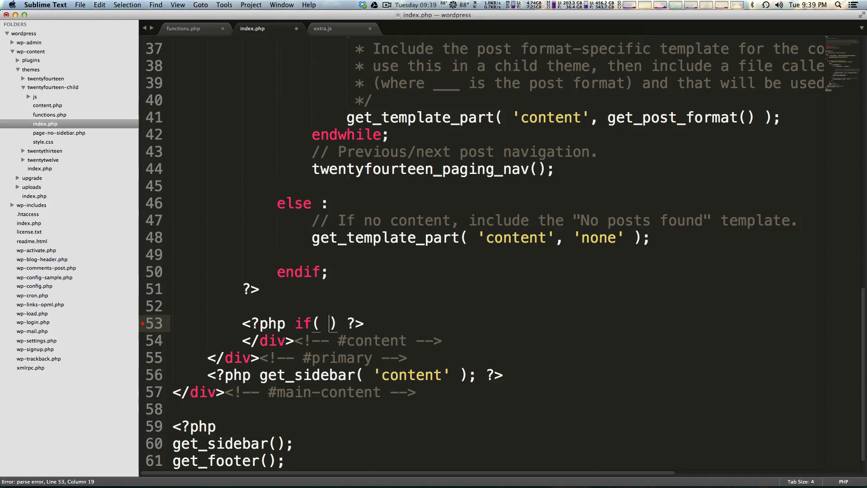
{"action": "type", "text": "dy"}
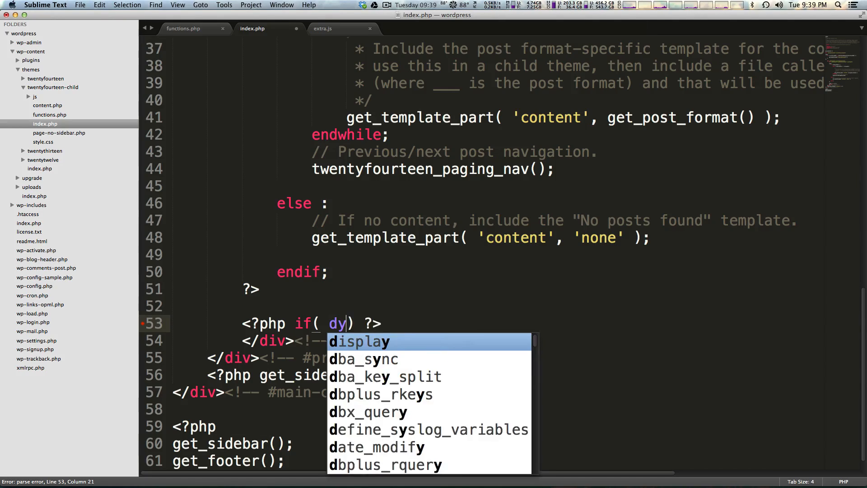
{"action": "type", "text": "namic_"}
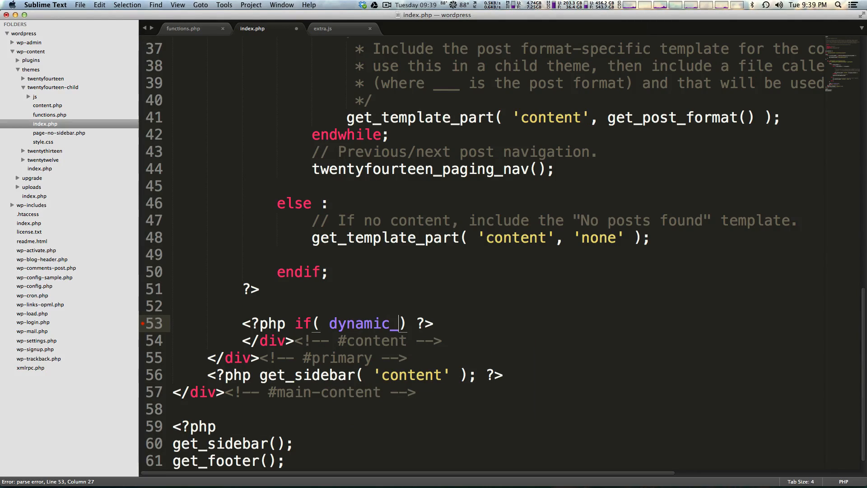
{"action": "type", "text": "sideba"}
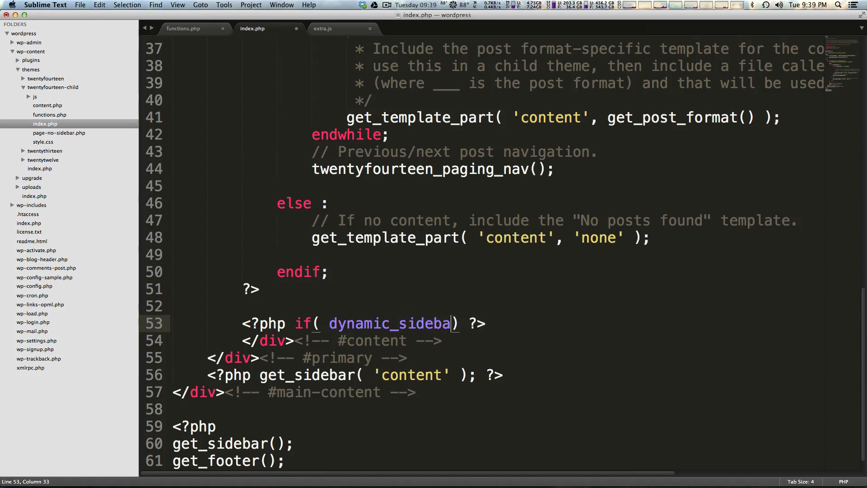
{"action": "type", "text": "r("}
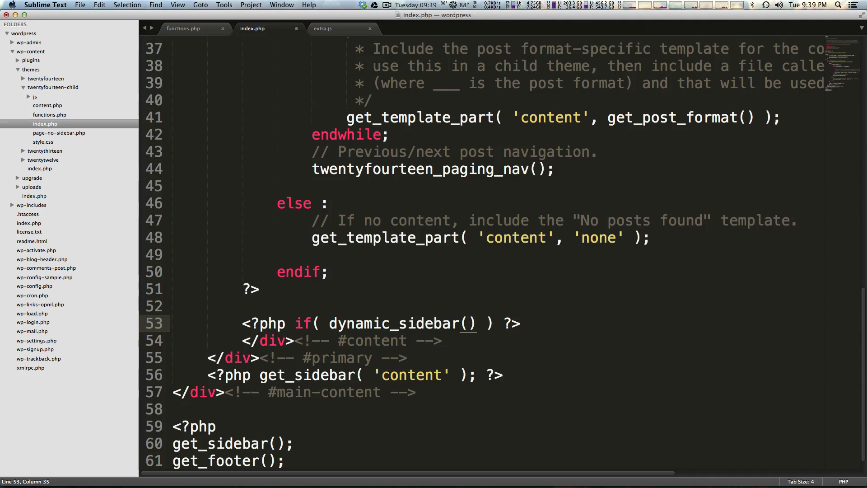
{"action": "type", "text": "''"}
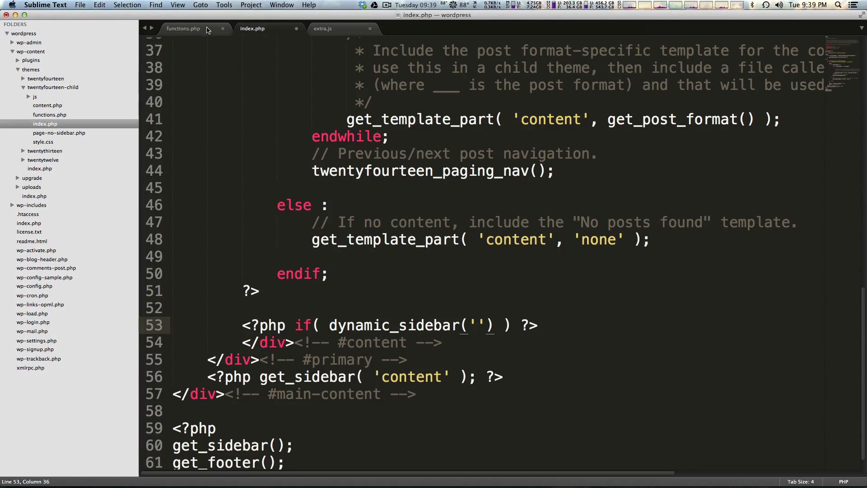
{"action": "mouse_move", "coordinate": [183, 28]}
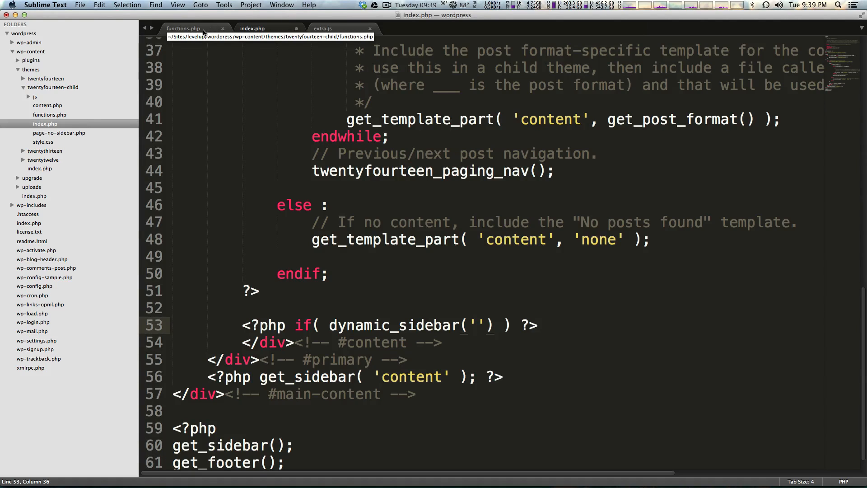
- Copy level_up_new_widget_area from functions.php into dynamic_sidebar('') in index.php
{"action": "left_click", "coordinate": [183, 28]}
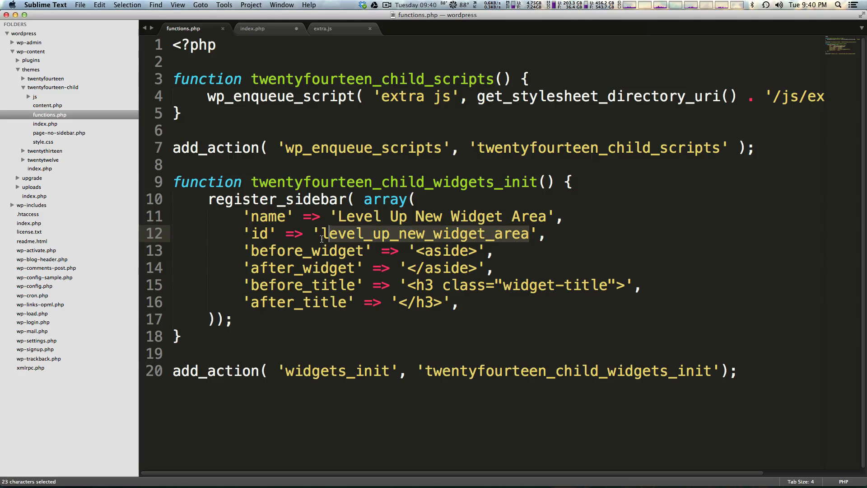
{"action": "key", "text": "cmd+c"}
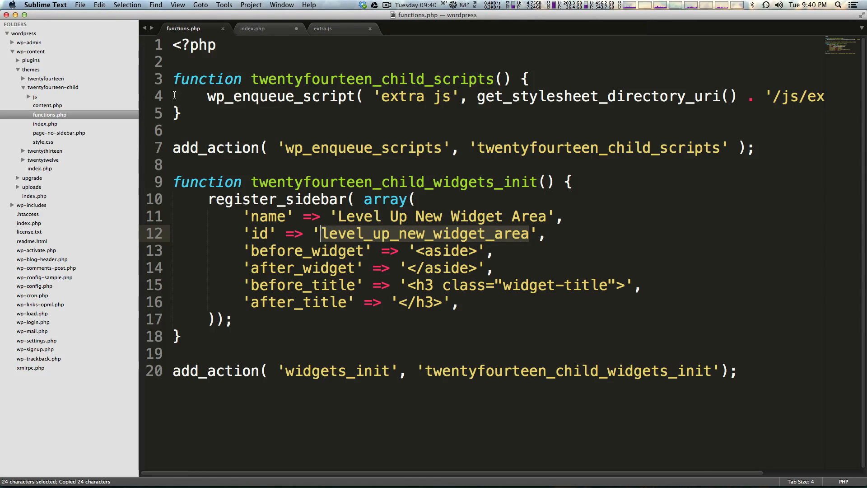
{"action": "left_click", "coordinate": [251, 28]}
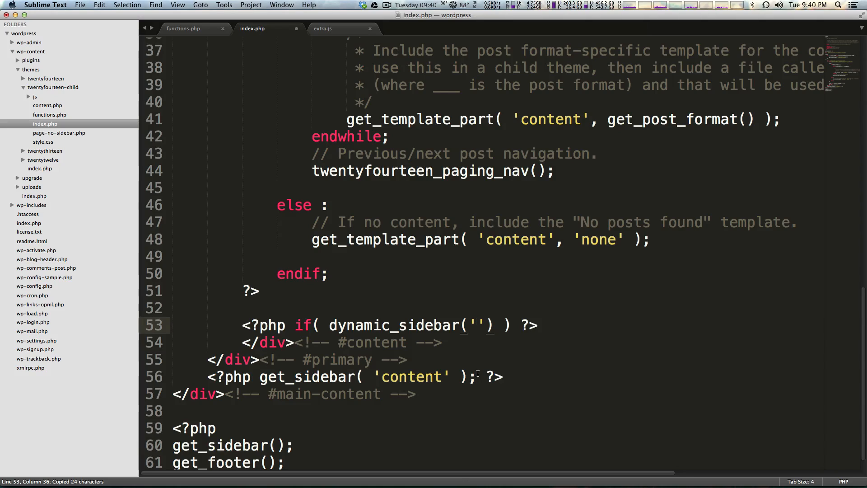
{"action": "type", "text": "level_up_new_widget_area"}
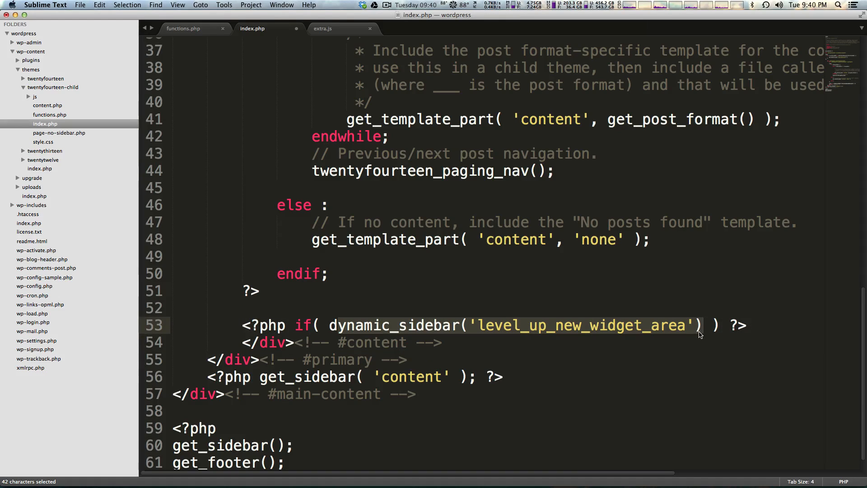
- Append ': else : endif;' to the dynamic_sidebar condition and save index.php
{"action": "left_click", "coordinate": [702, 325]}
{"action": "type", "text": ":  "}
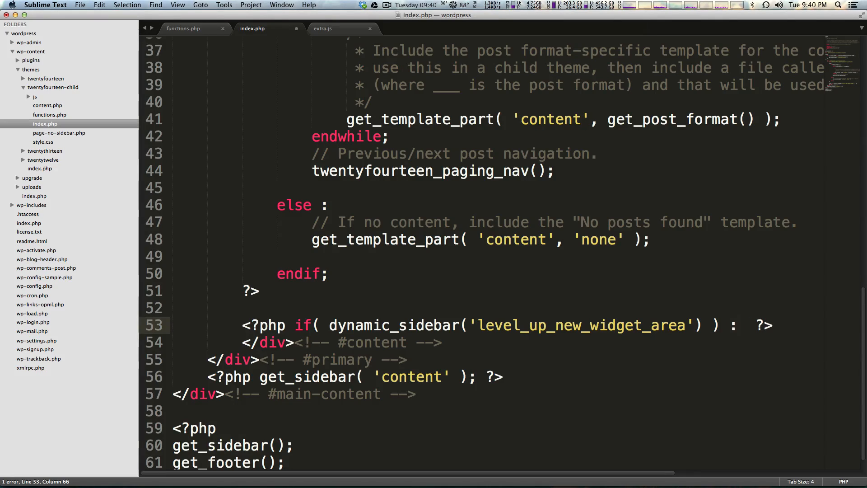
{"action": "type", "text": "else :"}
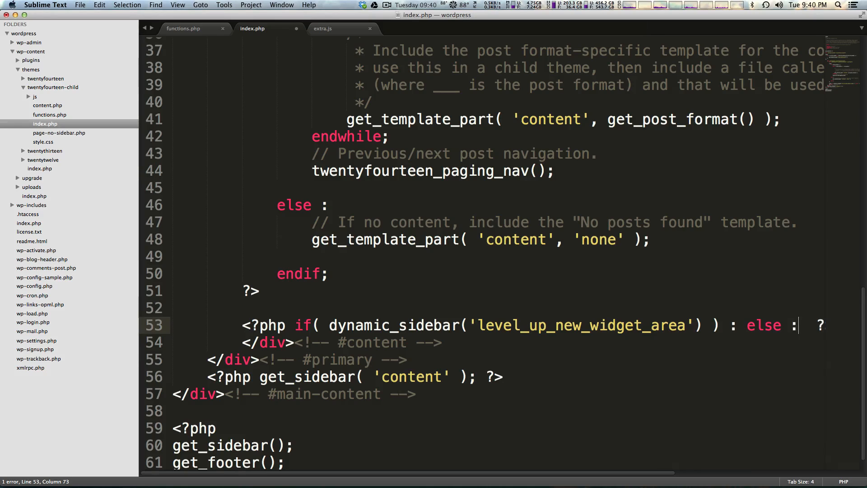
{"action": "type", "text": "end"}
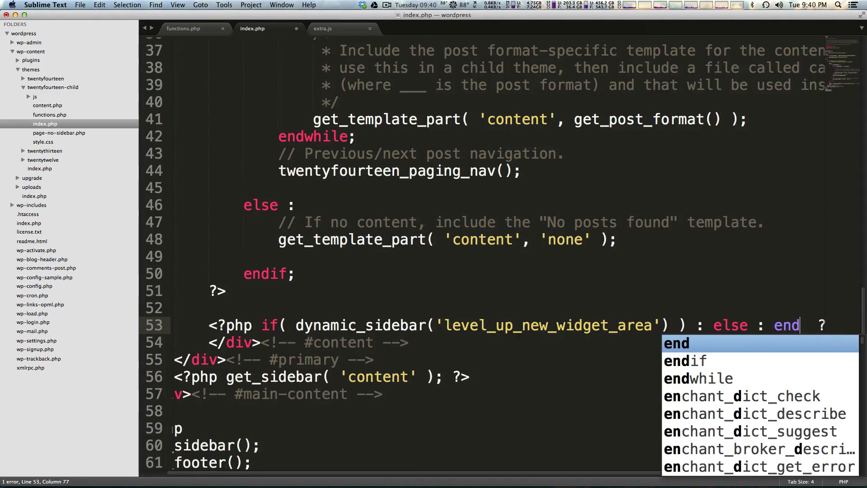
{"action": "type", "text": "ifl"}
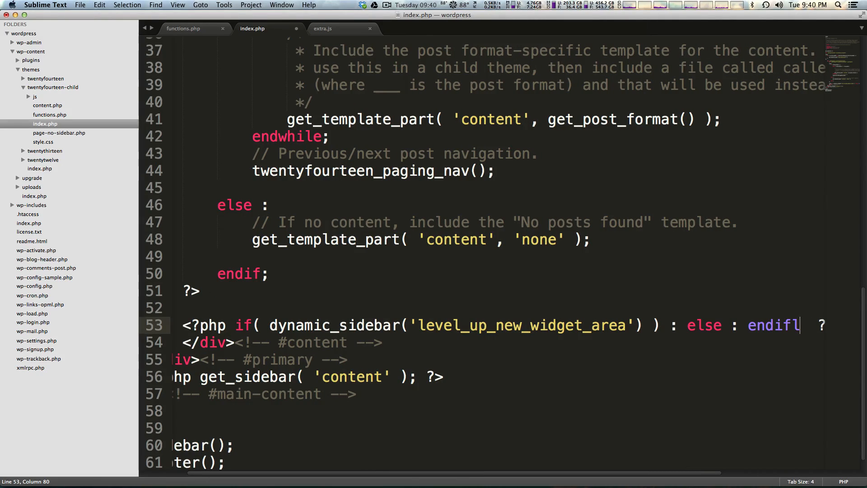
{"action": "type", "text": ";"}
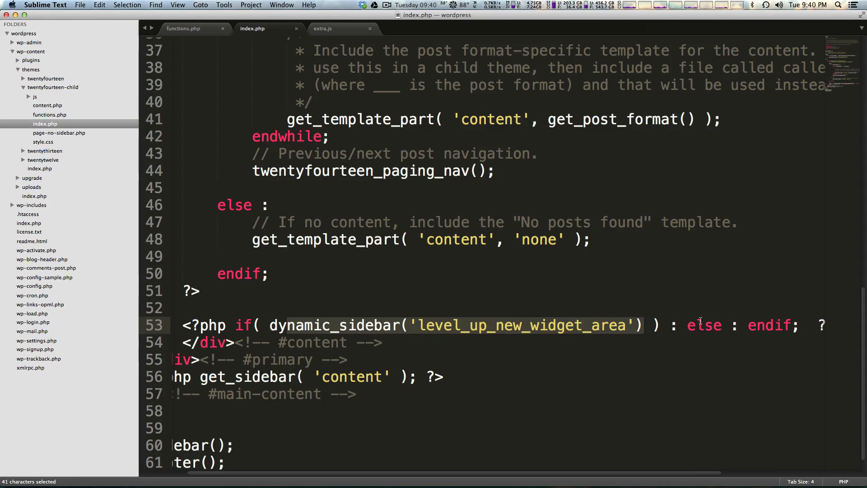
{"action": "left_click", "coordinate": [758, 325]}
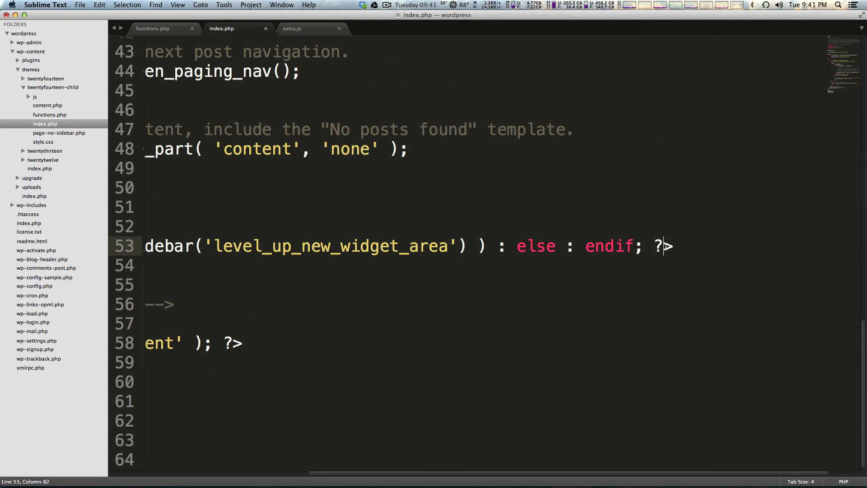
{"action": "key", "text": "cmd+s"}
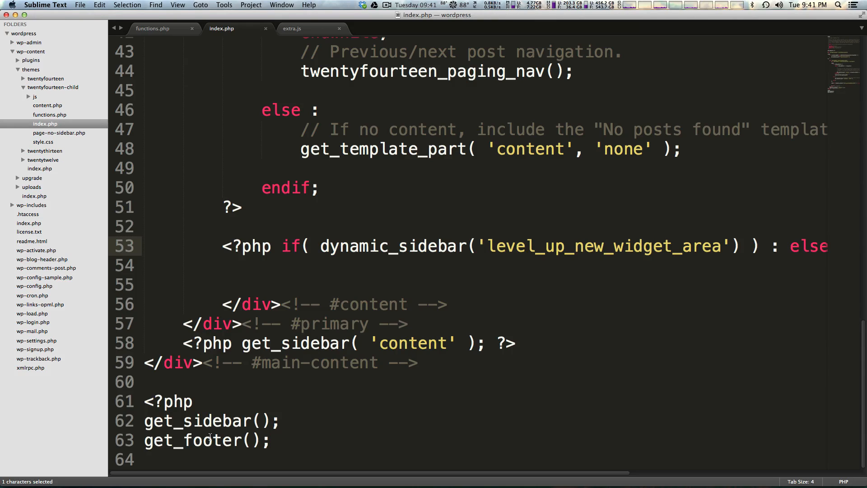
{"action": "mouse_move", "coordinate": [206, 463]}
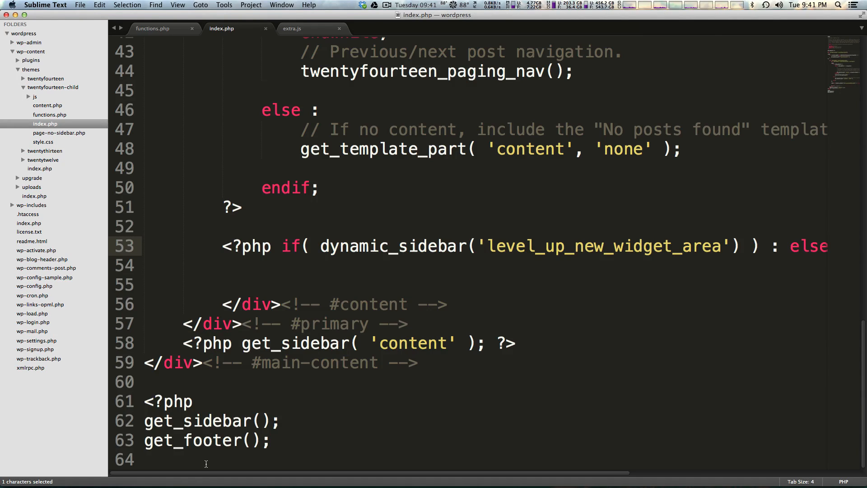
{"action": "left_click_drag", "start_coordinate": [282, 246], "coordinate": [536, 246]}
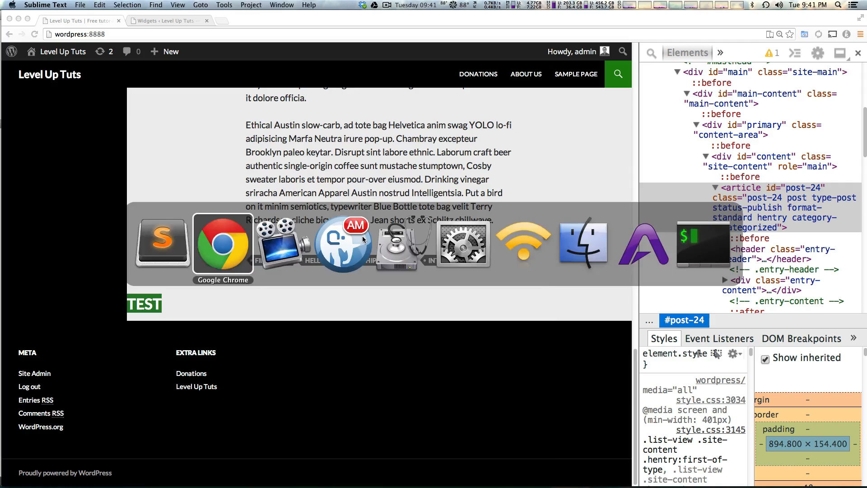
- Reload the front page and scroll down to the Search, Tags and Calendar widgets
{"action": "left_click", "coordinate": [223, 241]}
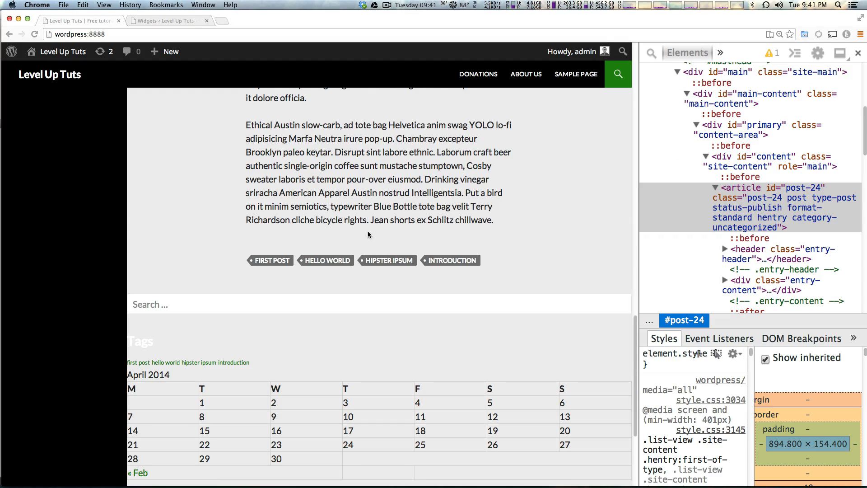
{"action": "mouse_move", "coordinate": [359, 233]}
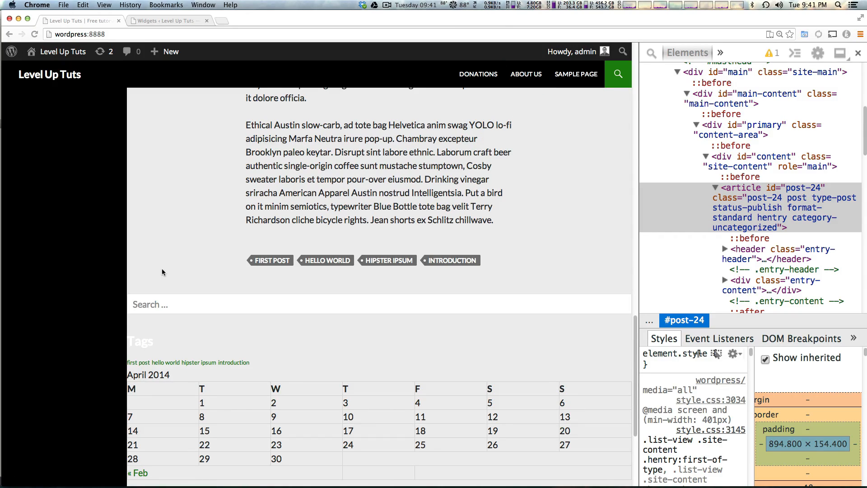
{"action": "mouse_move", "coordinate": [181, 310]}
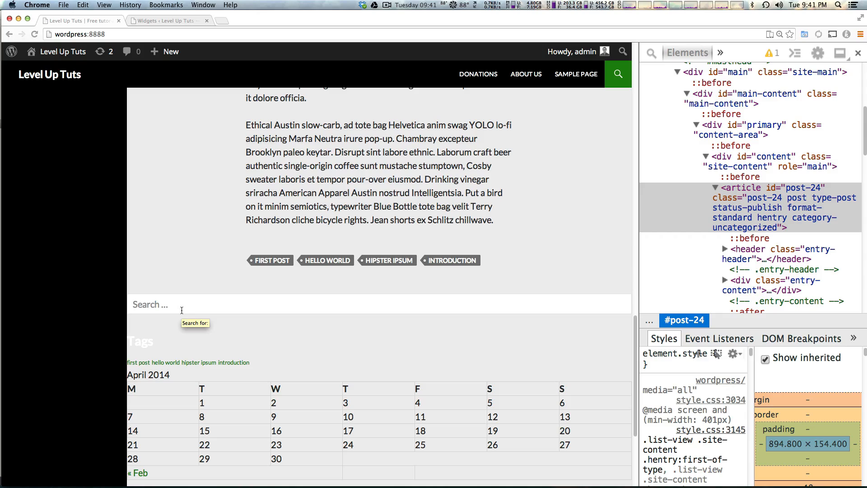
{"action": "mouse_move", "coordinate": [128, 286]}
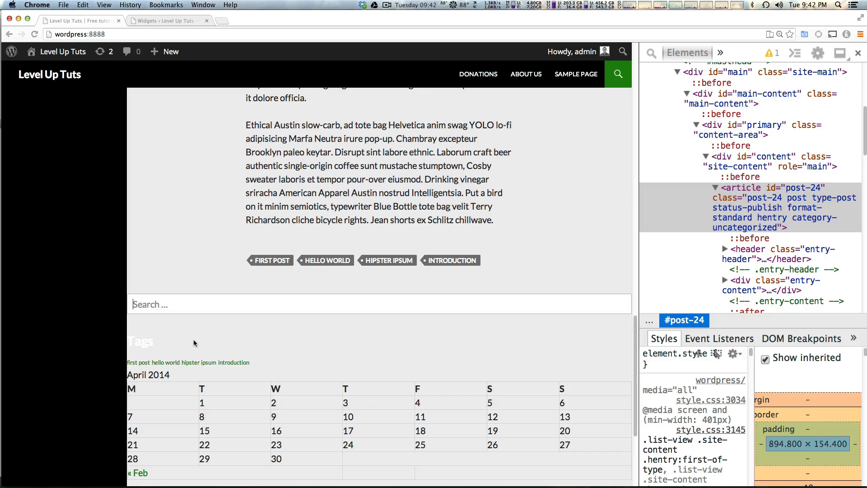
{"action": "mouse_move", "coordinate": [233, 362]}
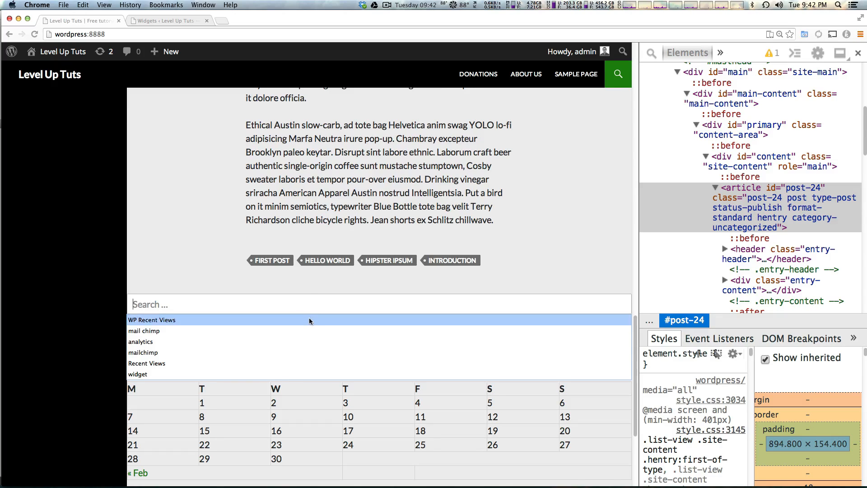
{"action": "scroll", "scroll_direction": "down", "scroll_amount": 3}
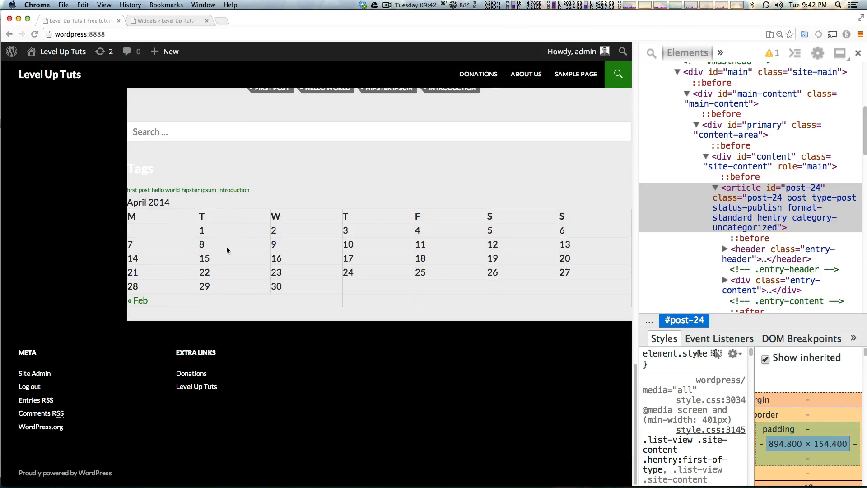
{"action": "mouse_move", "coordinate": [293, 227]}
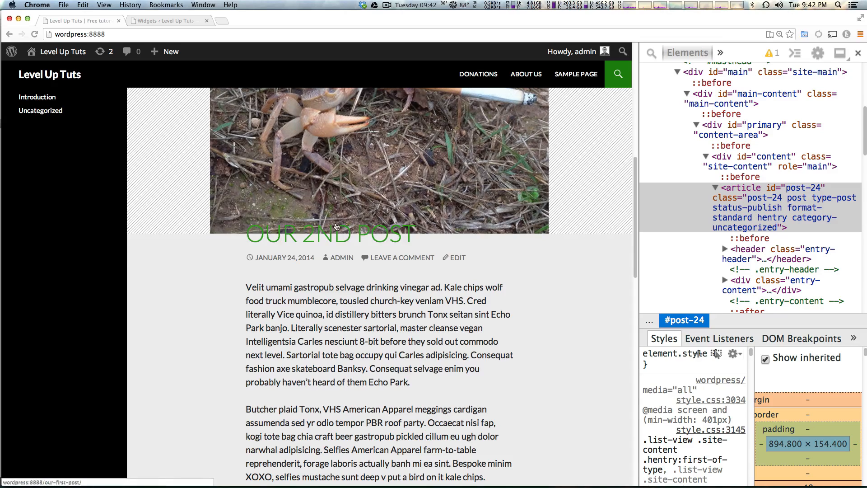
{"action": "mouse_move", "coordinate": [328, 222]}
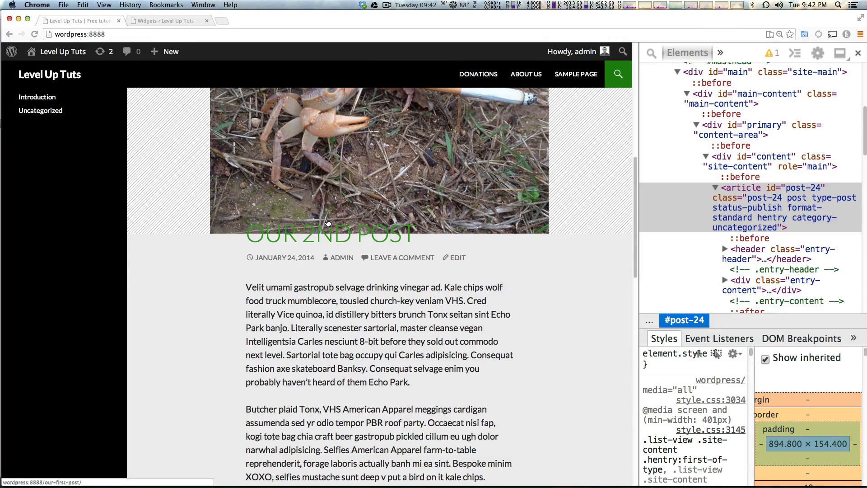